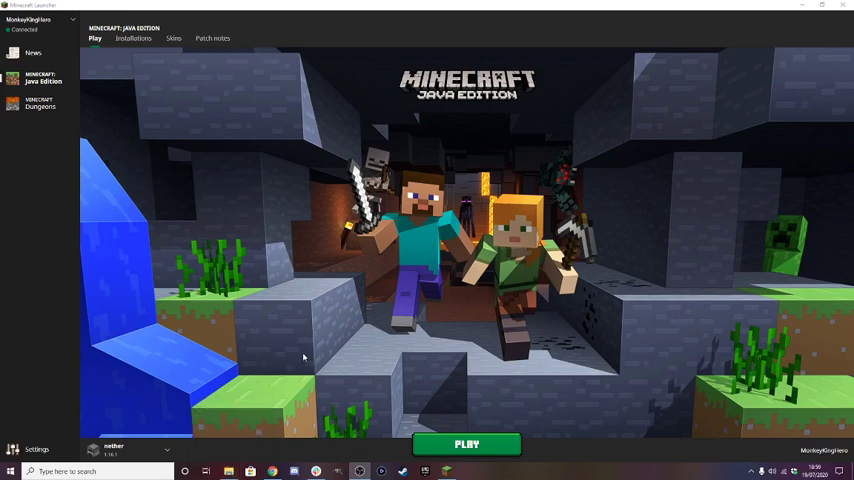
mouse_move(150, 446)
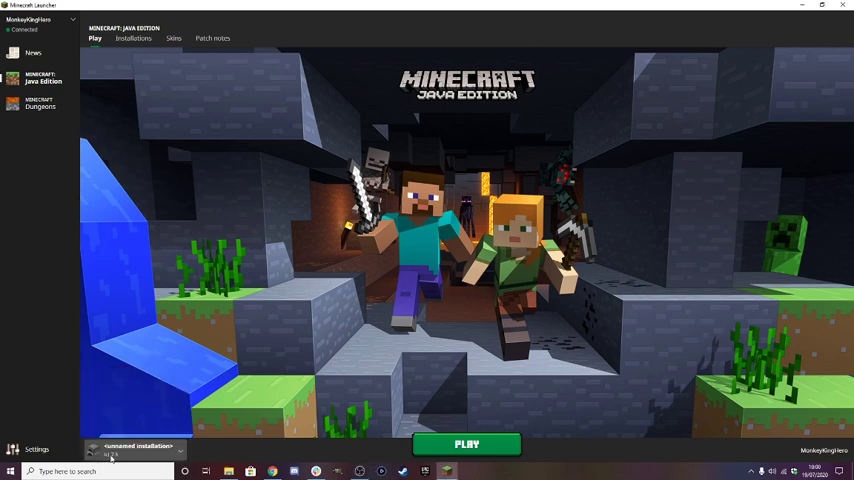
Select the unnamed b1.7.3 installation in the launcher, then return to the Play page
left_click(137, 41)
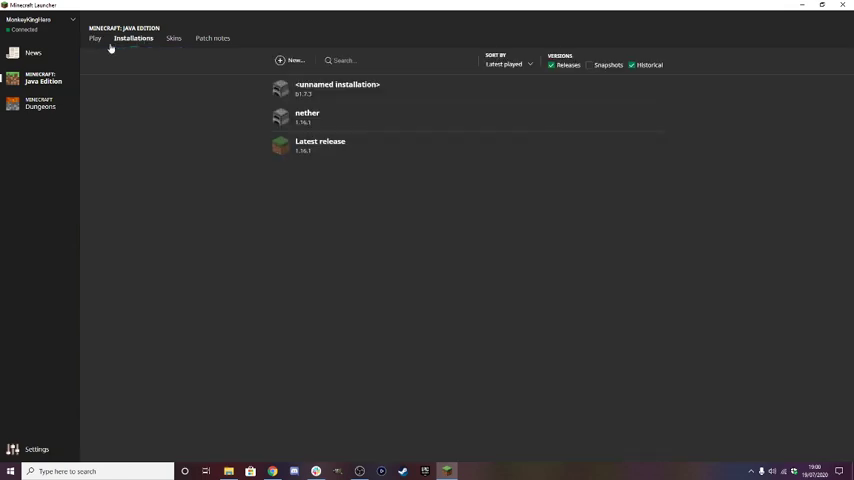
left_click(91, 40)
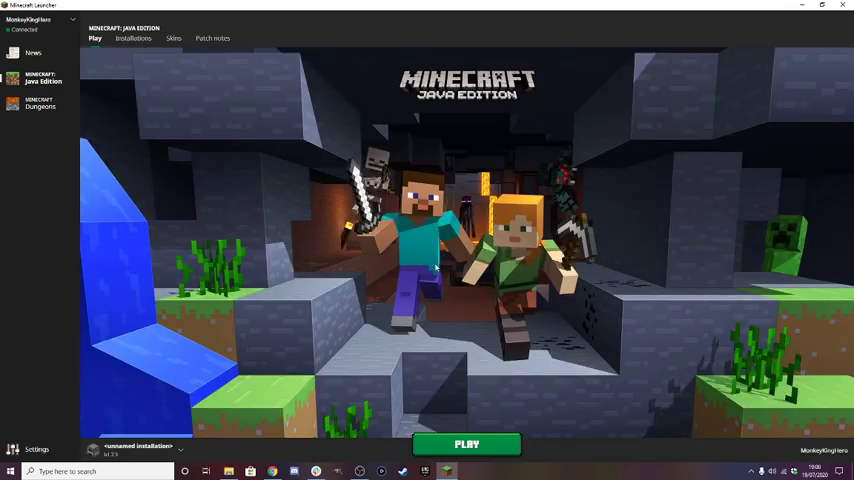
Launch Beta 1.7.3 and go to the Singleplayer world list
left_click(466, 443)
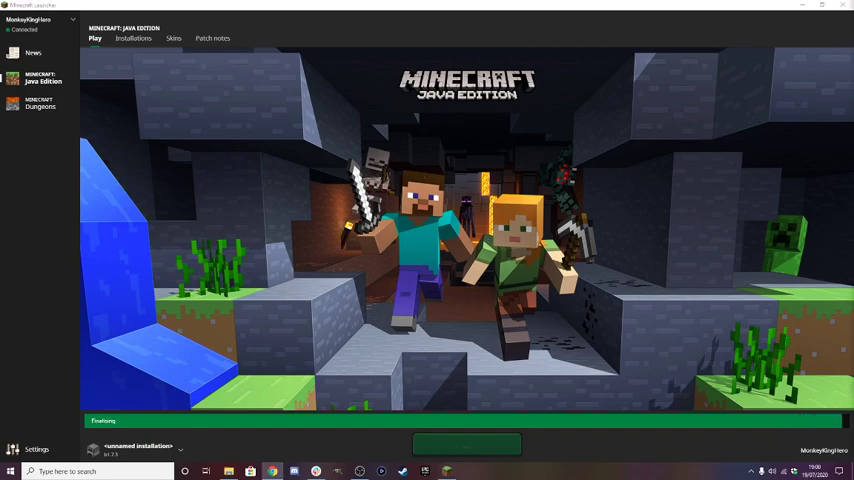
left_click(466, 435)
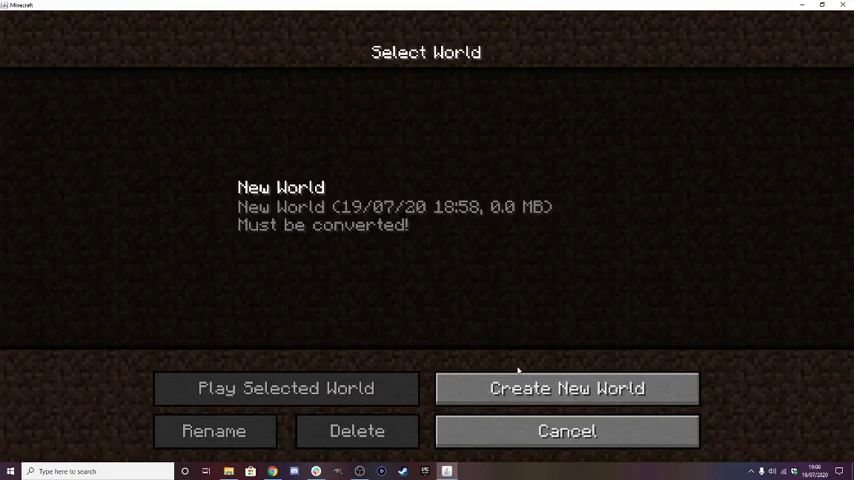
left_click(569, 387)
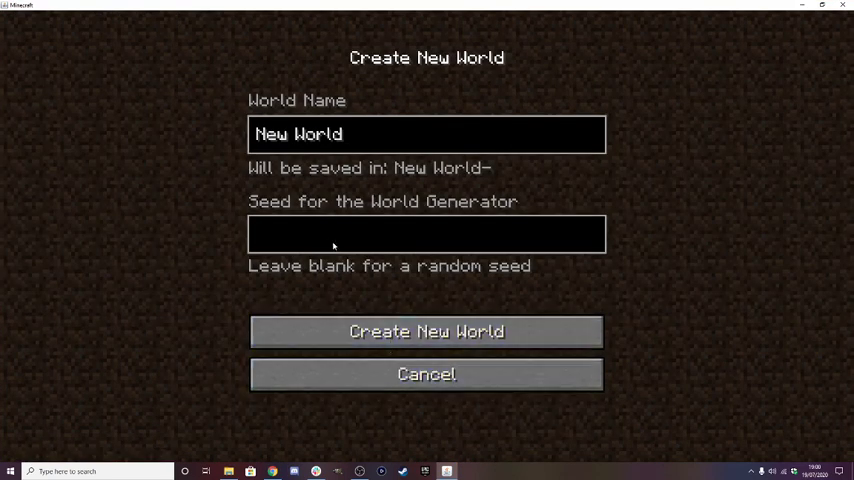
type("2151901553968352745")
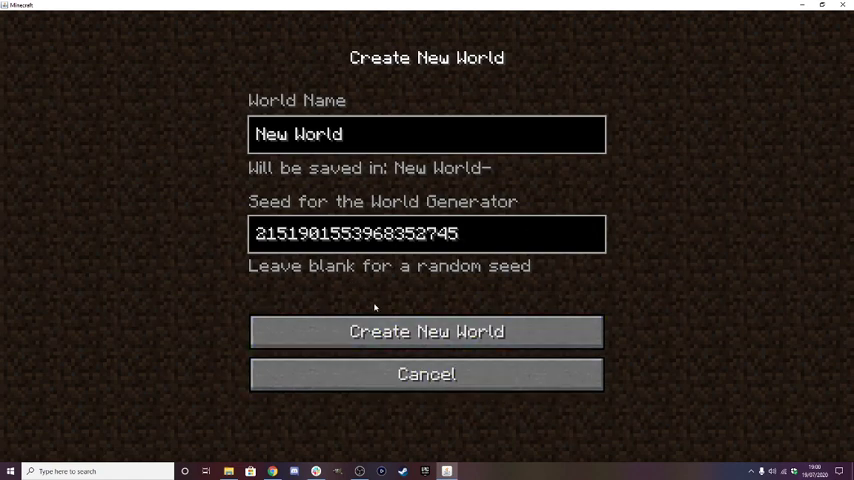
left_click(426, 331)
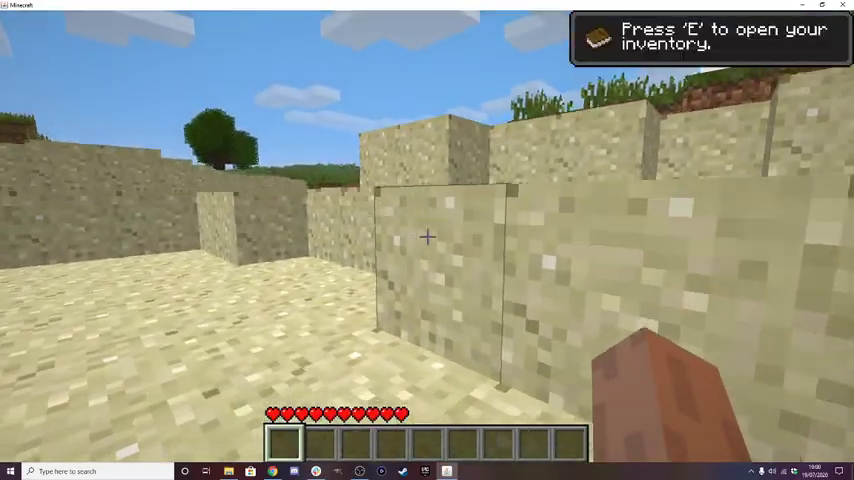
mouse_move(427, 240)
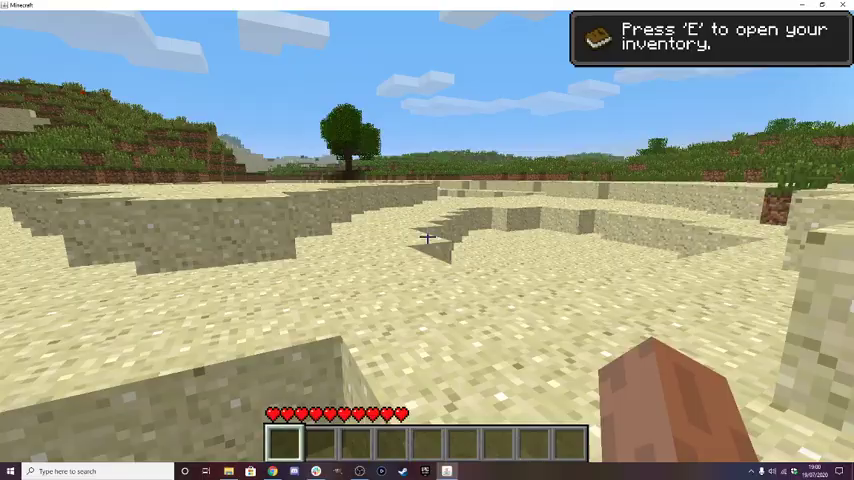
key("F3")
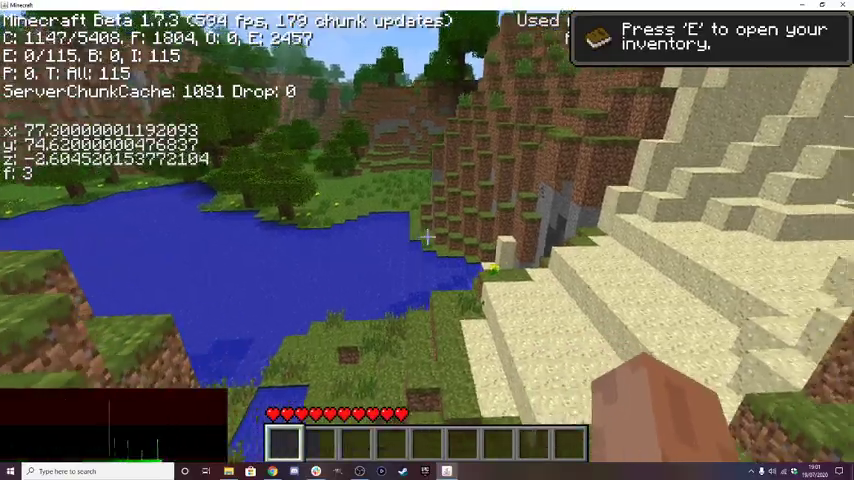
mouse_move(427, 237)
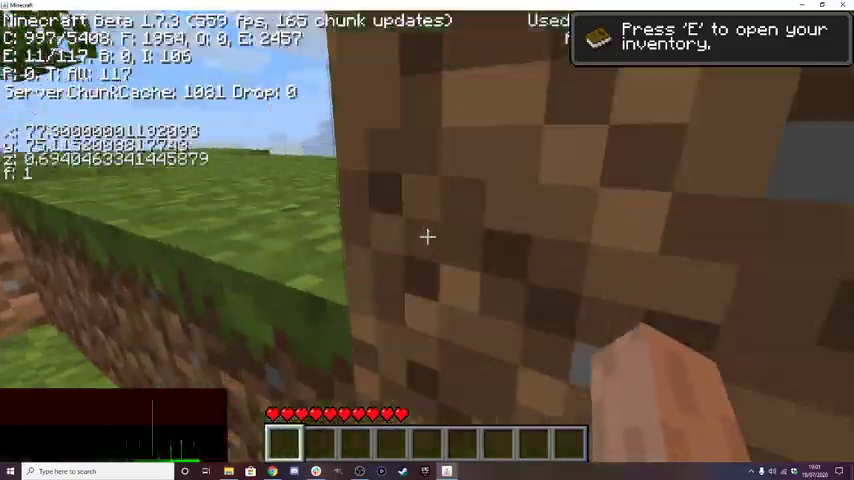
mouse_move(427, 237)
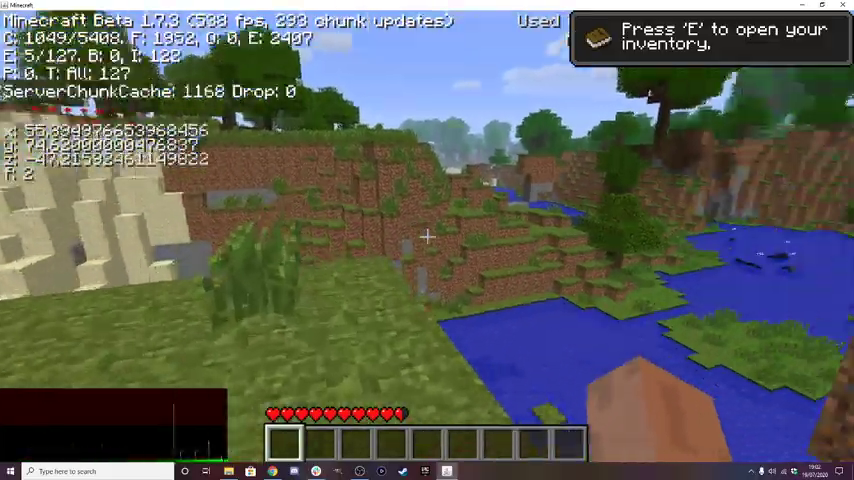
mouse_move(427, 237)
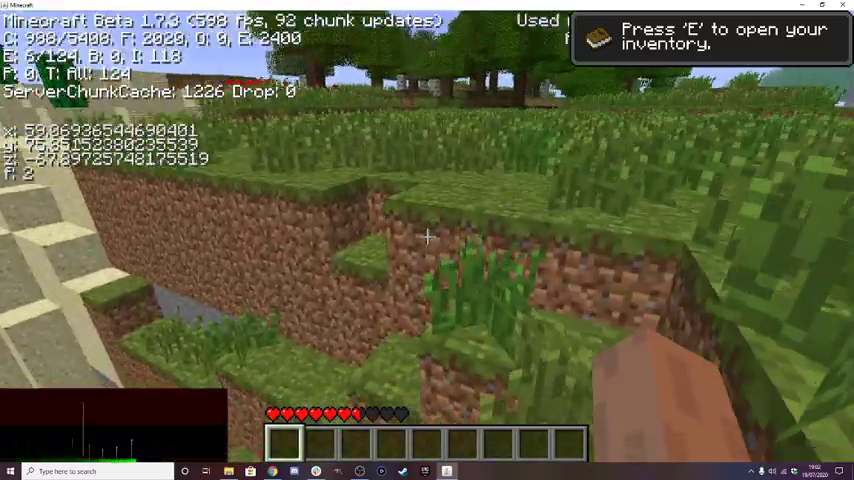
mouse_move(427, 237)
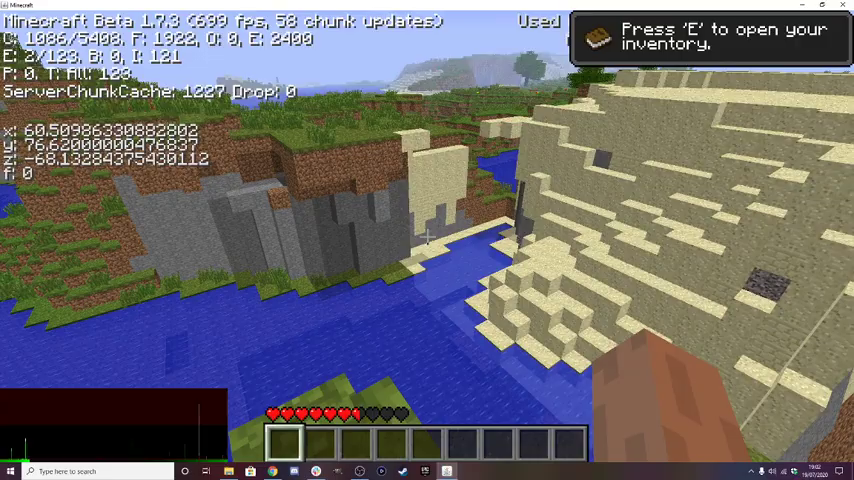
mouse_move(427, 240)
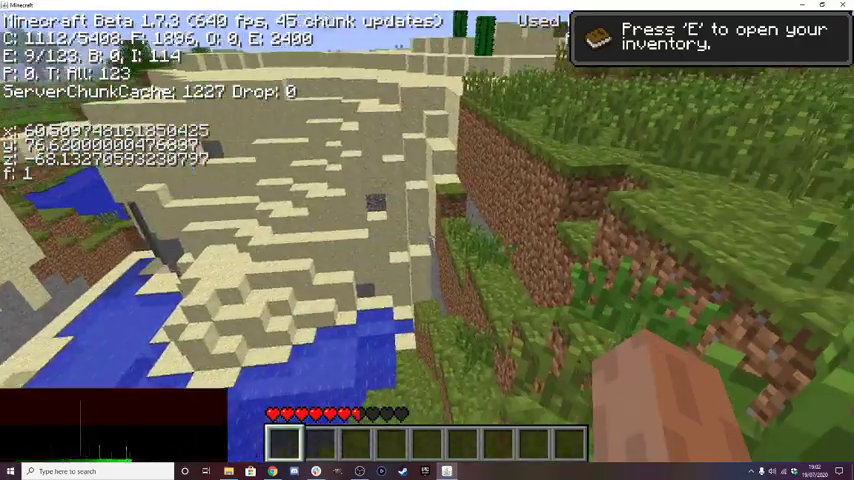
At the clifftop spot near x 60, z -68, hide debug info with F3 and pause
key("F3")
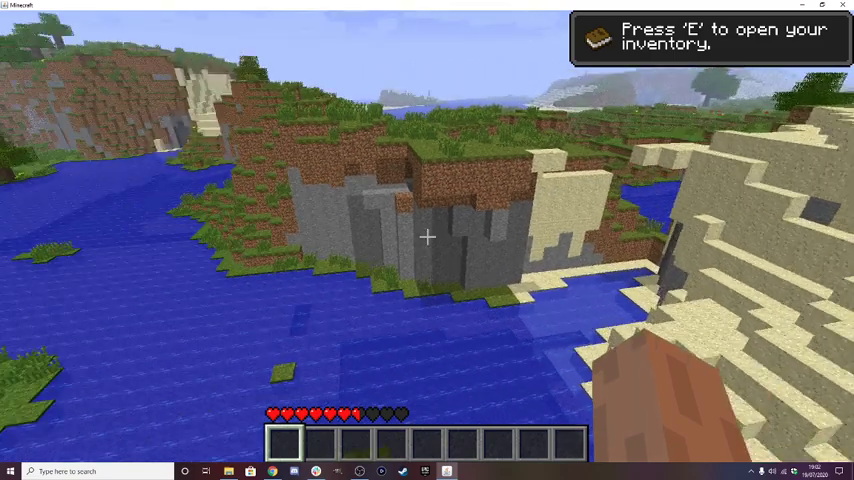
mouse_move(427, 237)
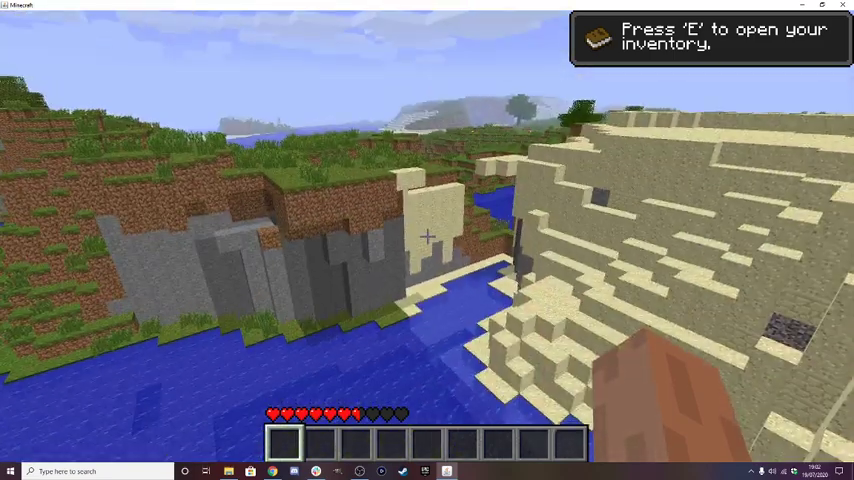
key("Escape")
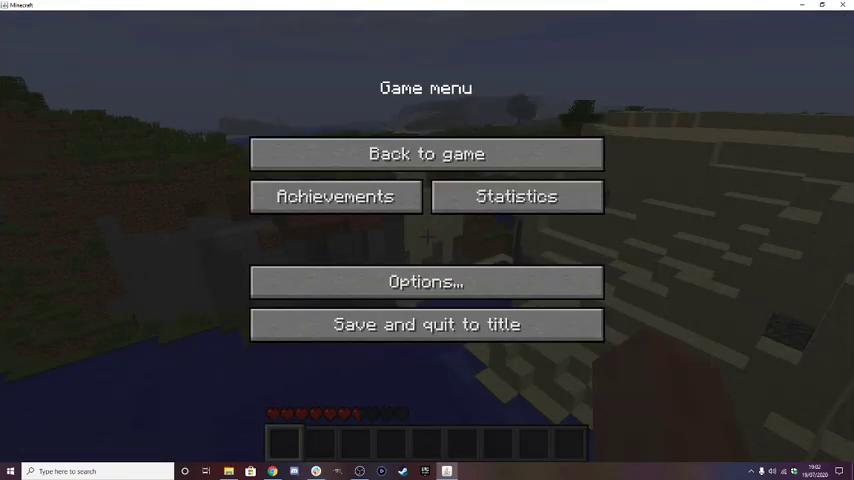